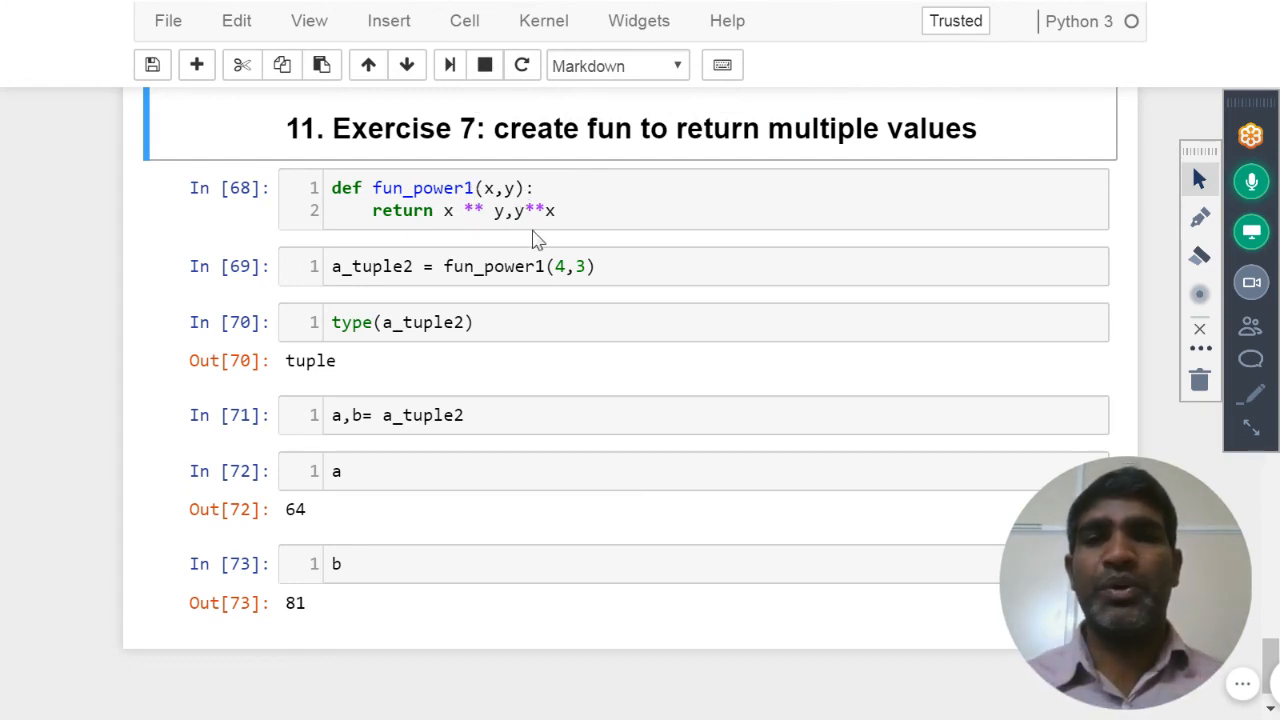
mouse_move(496, 266)
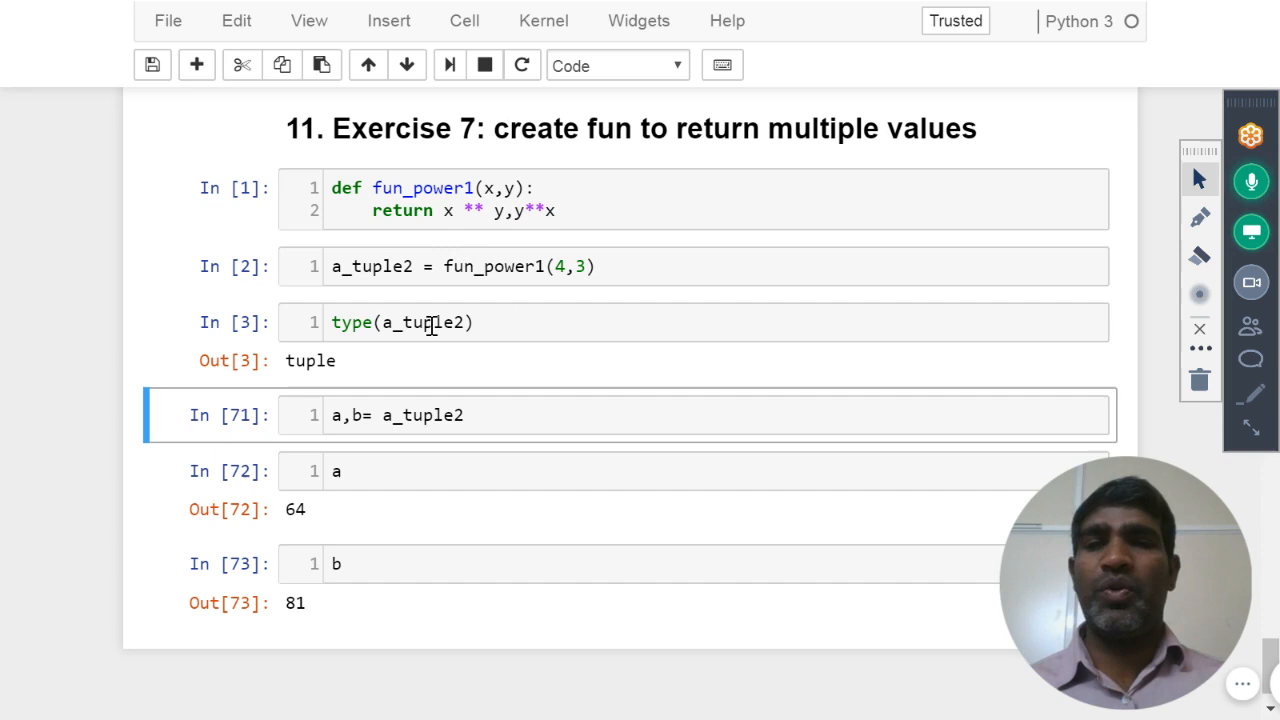
mouse_move(422, 338)
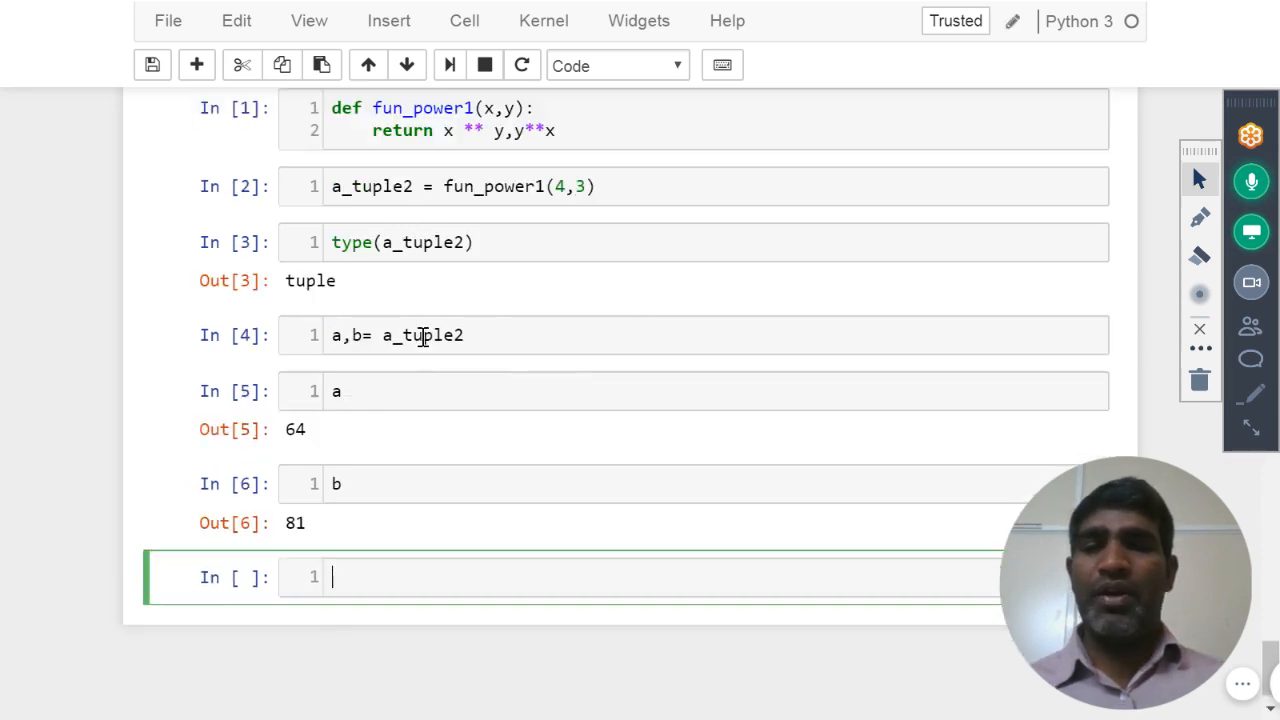
mouse_move(502, 436)
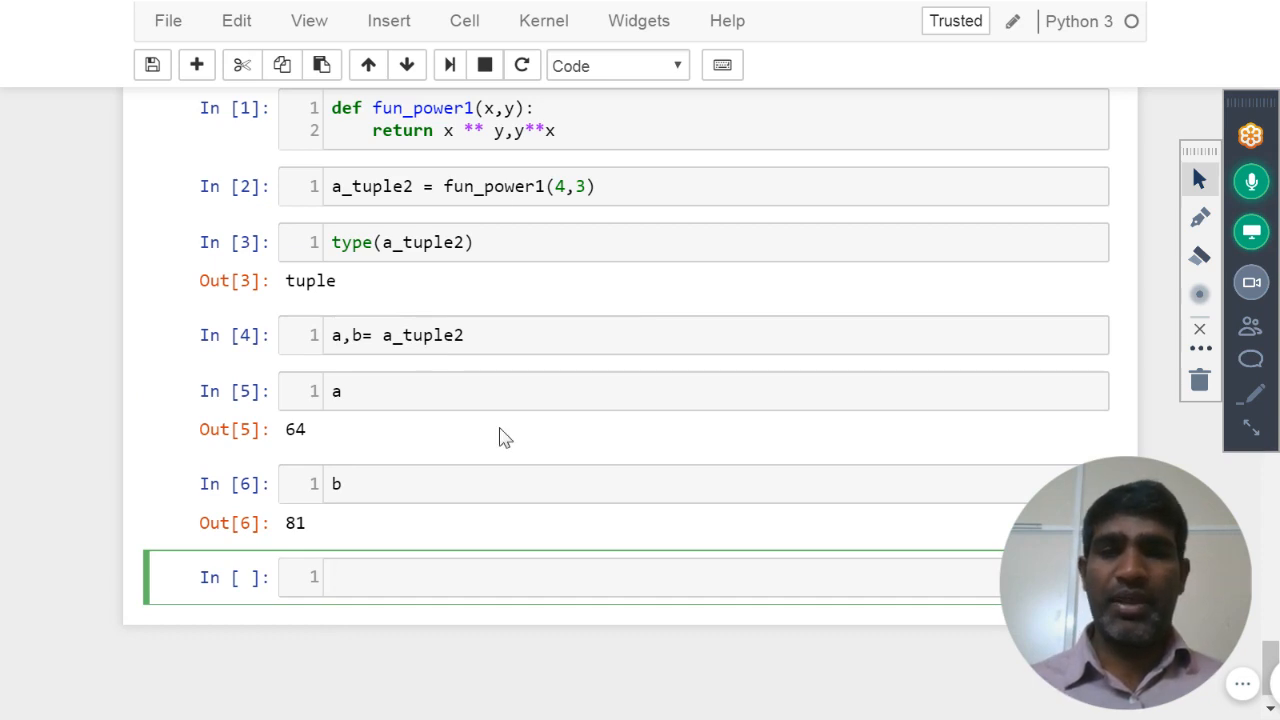
mouse_move(506, 186)
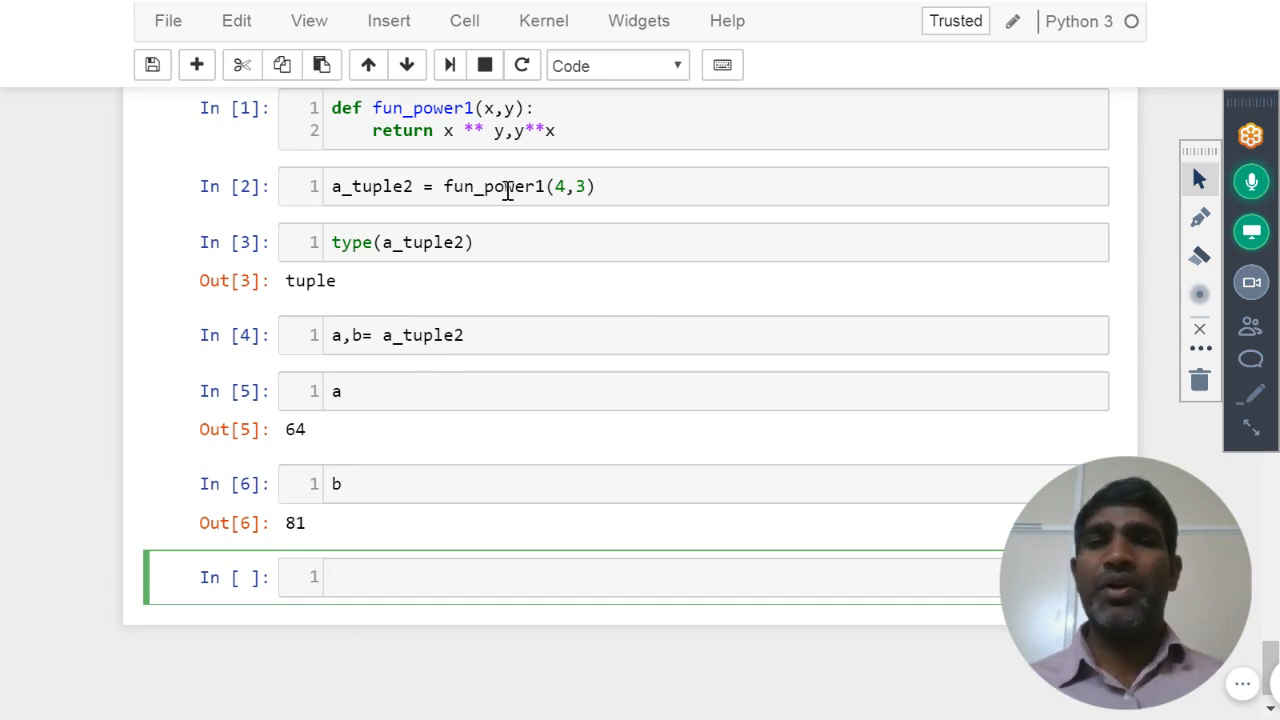
mouse_move(468, 168)
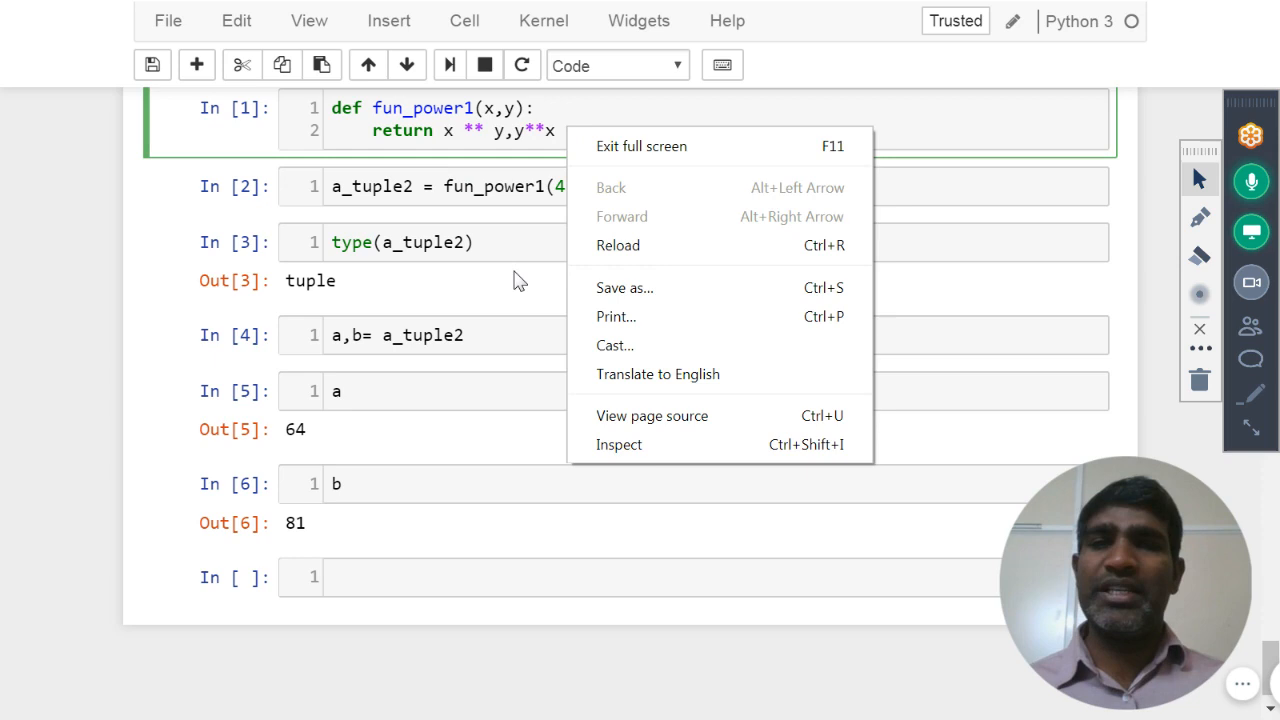
click(520, 280)
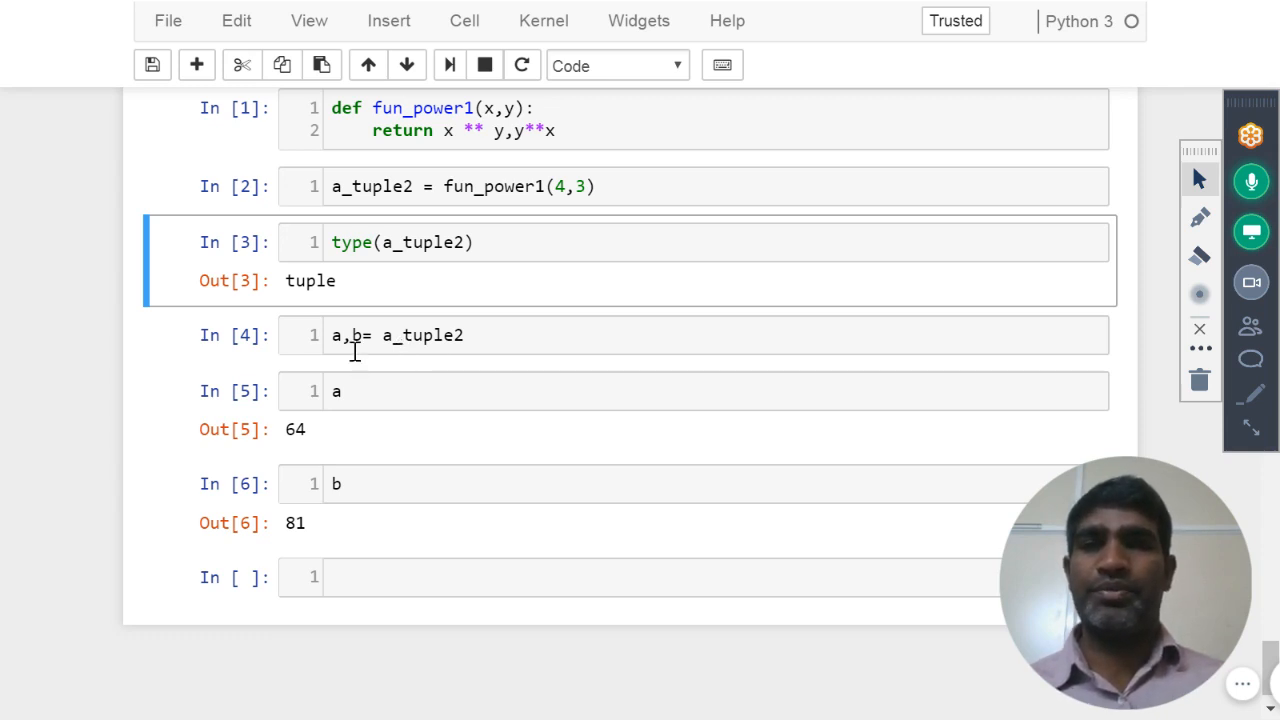
mouse_move(436, 218)
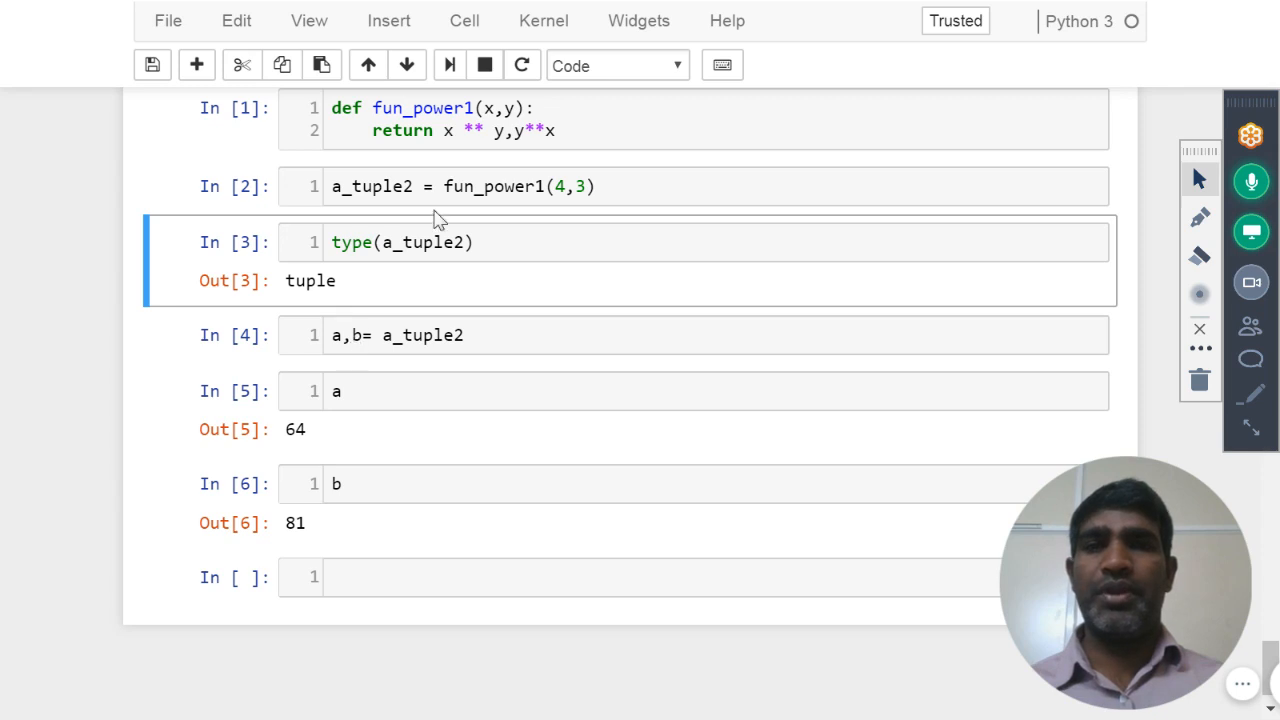
click(432, 108)
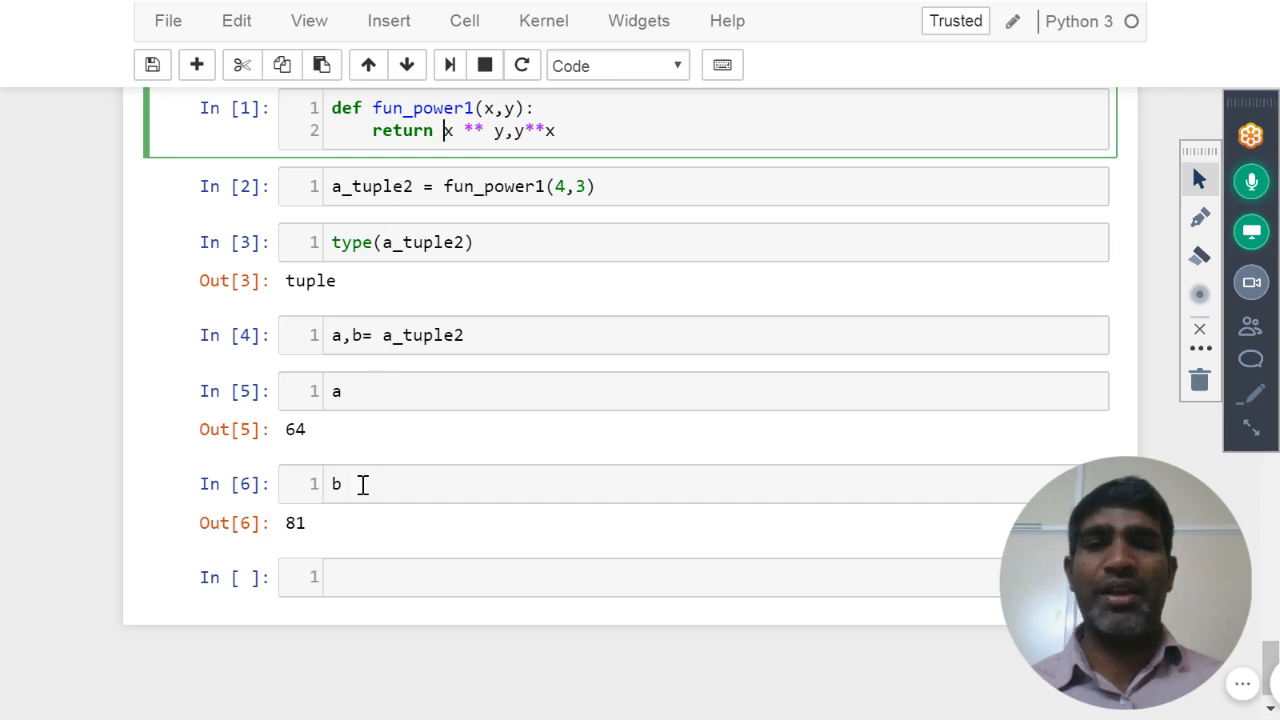
mouse_move(356, 528)
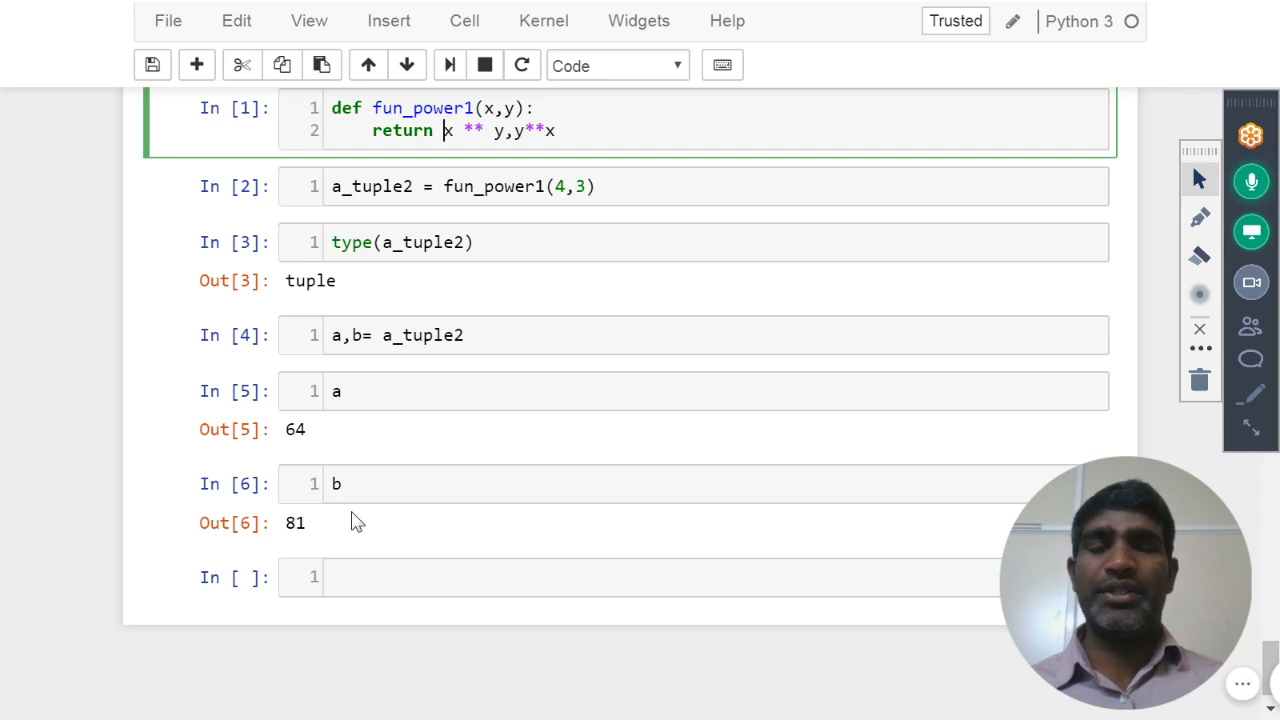
click(368, 576)
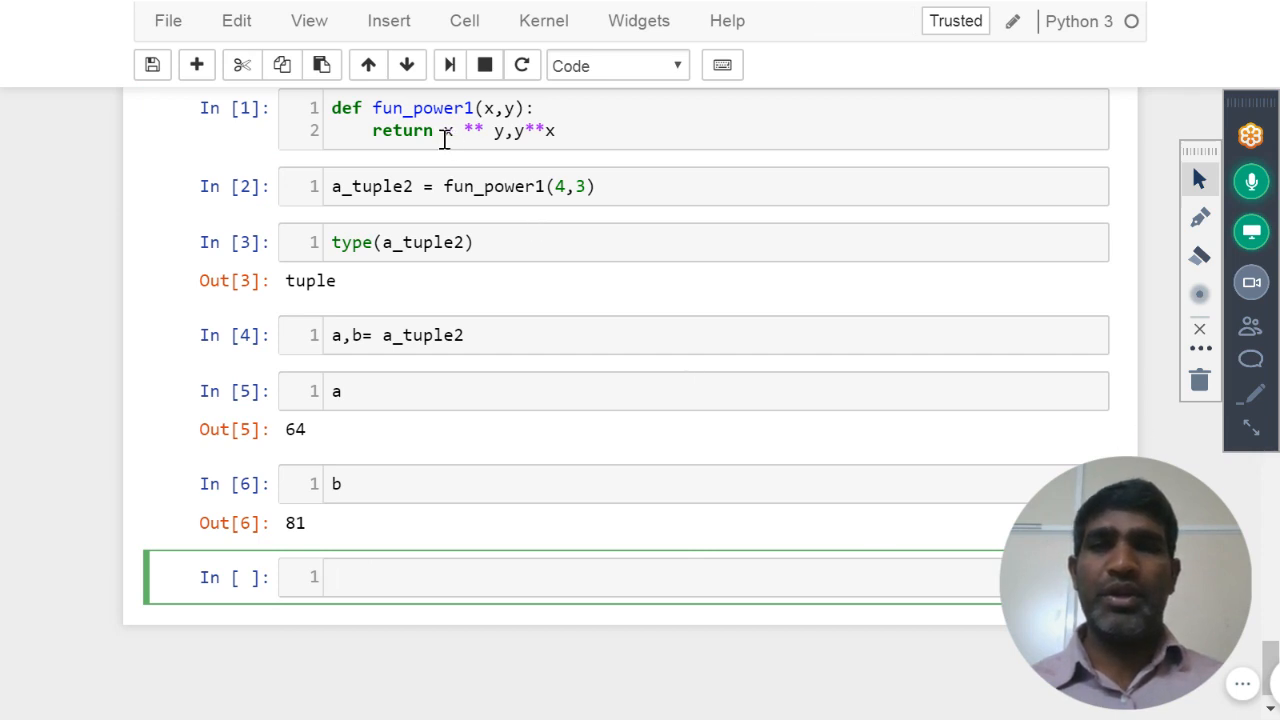
click(436, 120)
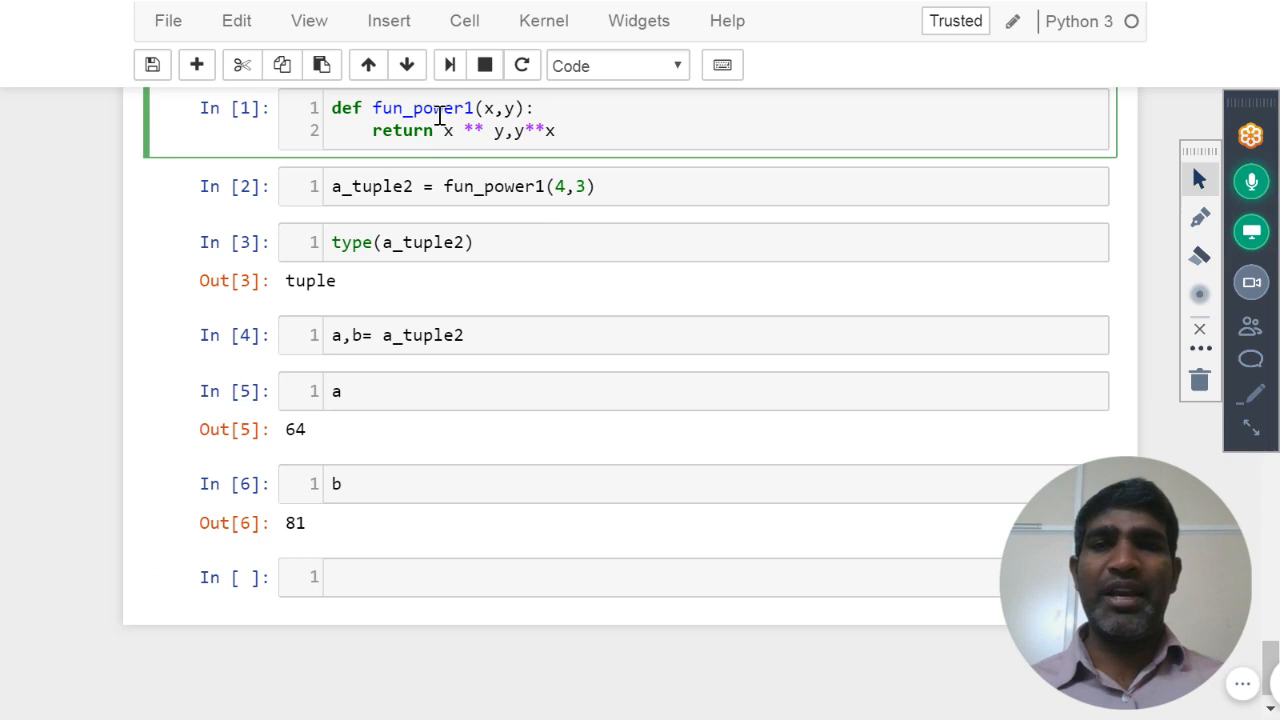
mouse_move(558, 168)
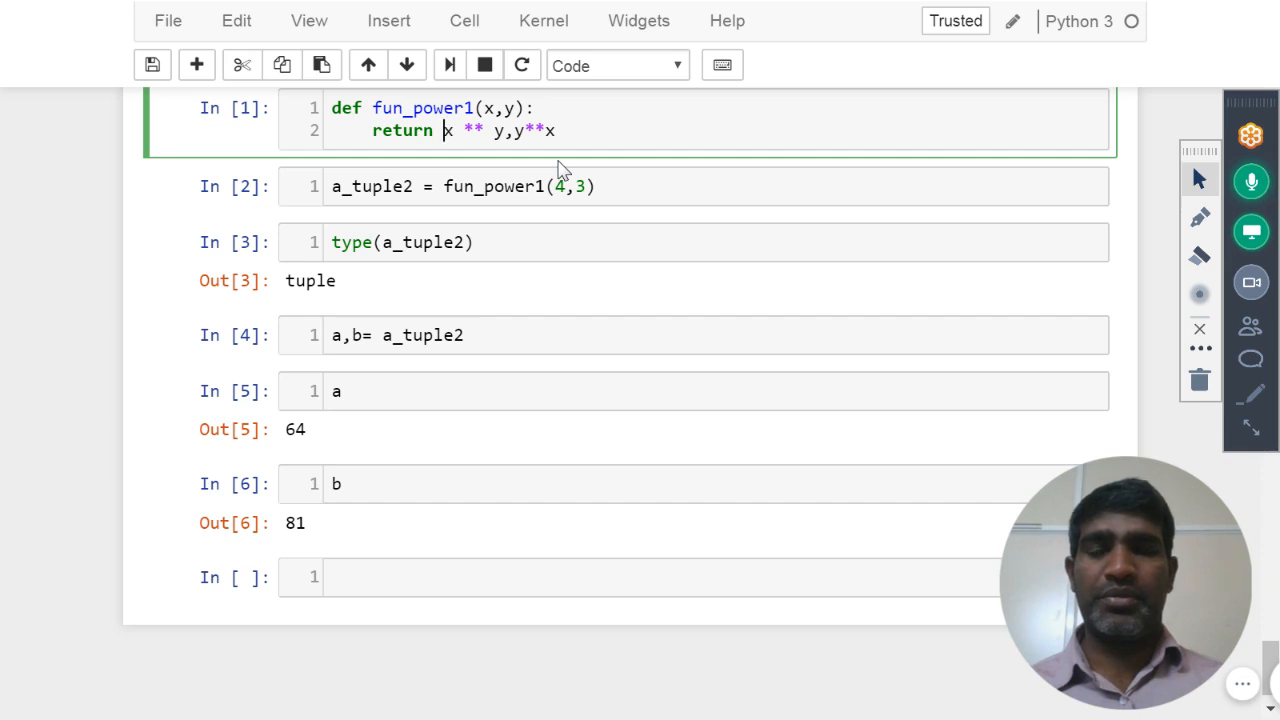
mouse_move(648, 540)
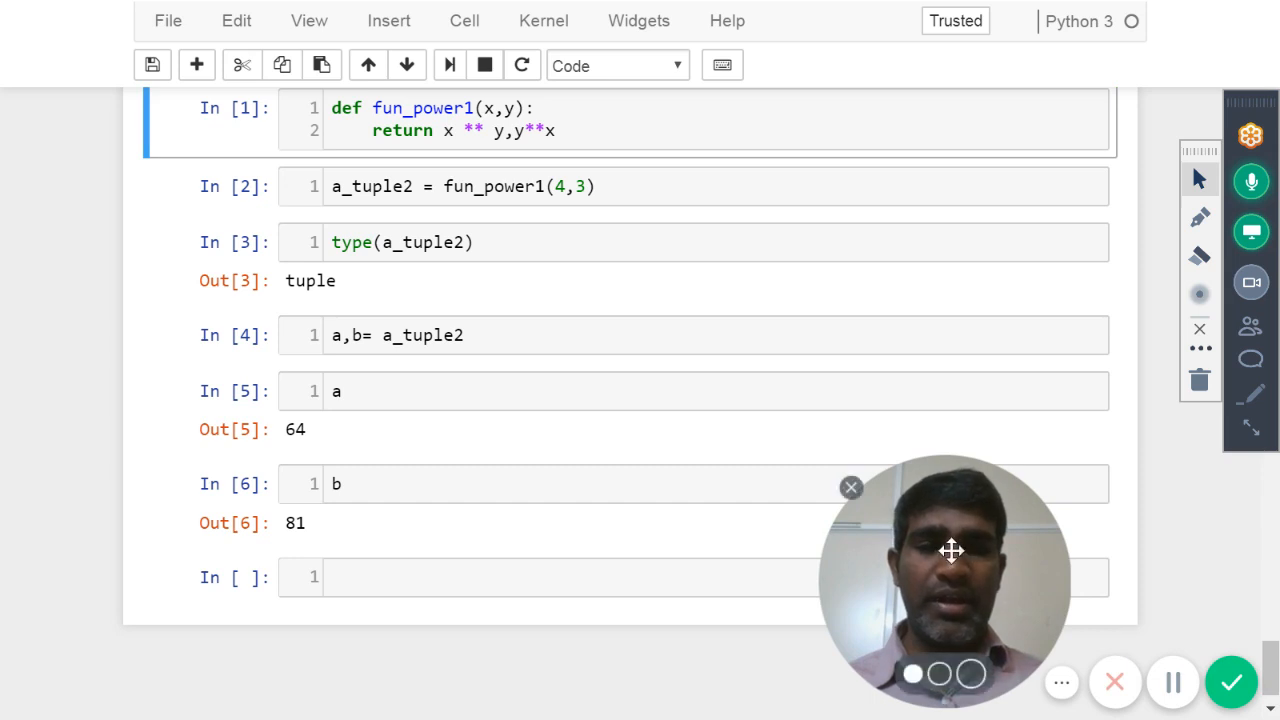
drag(950, 550, 1168, 596)
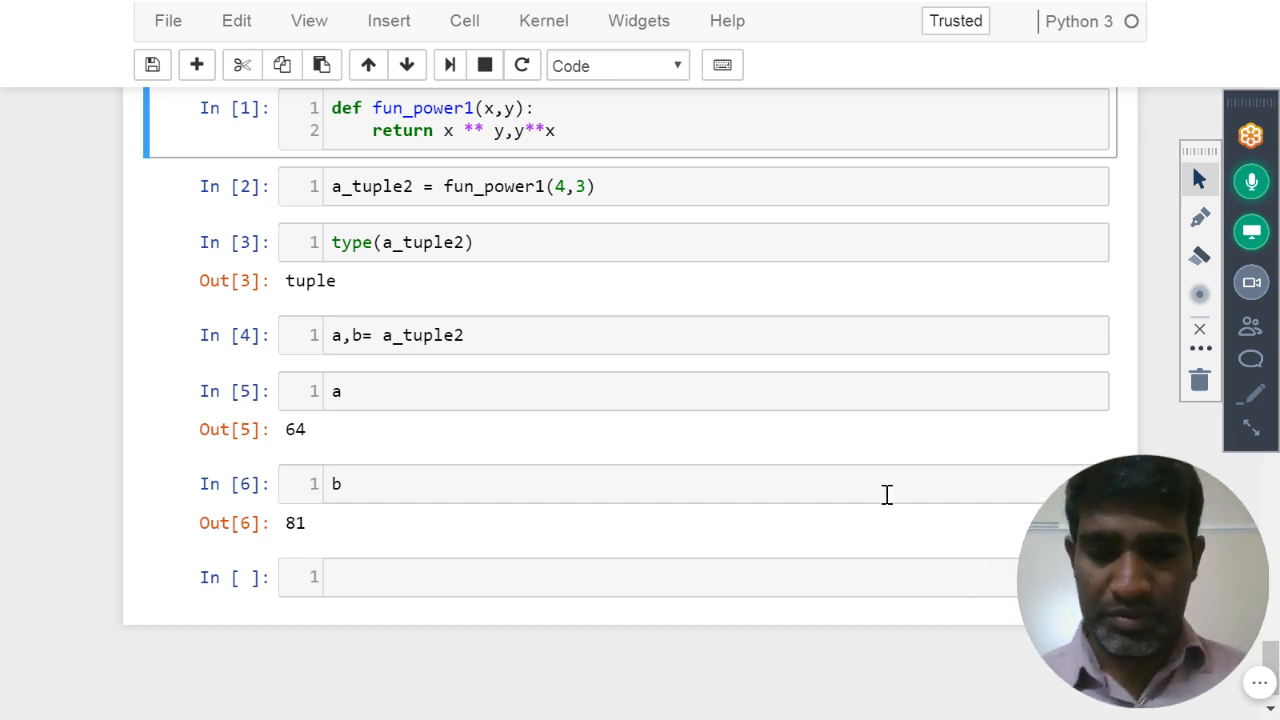
mouse_move(660, 504)
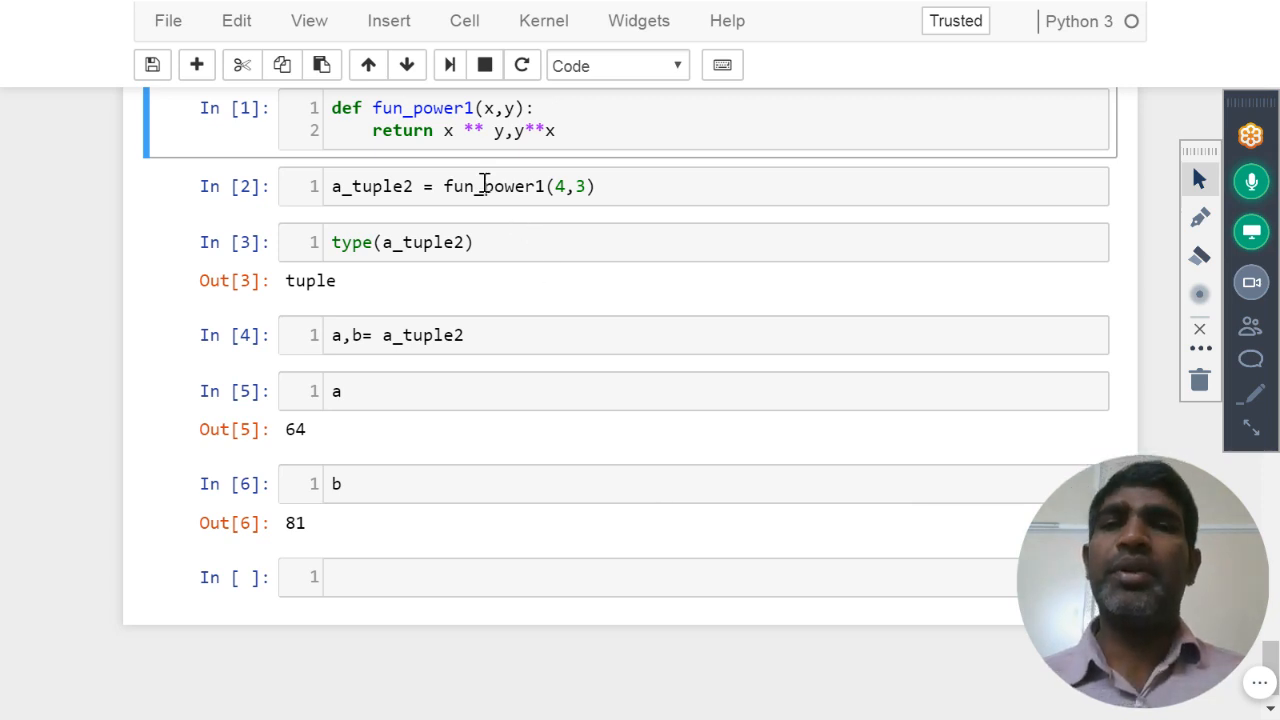
Append the comment '# 2 values trying to return' to the fun_power1 return line and rerun
click(444, 130)
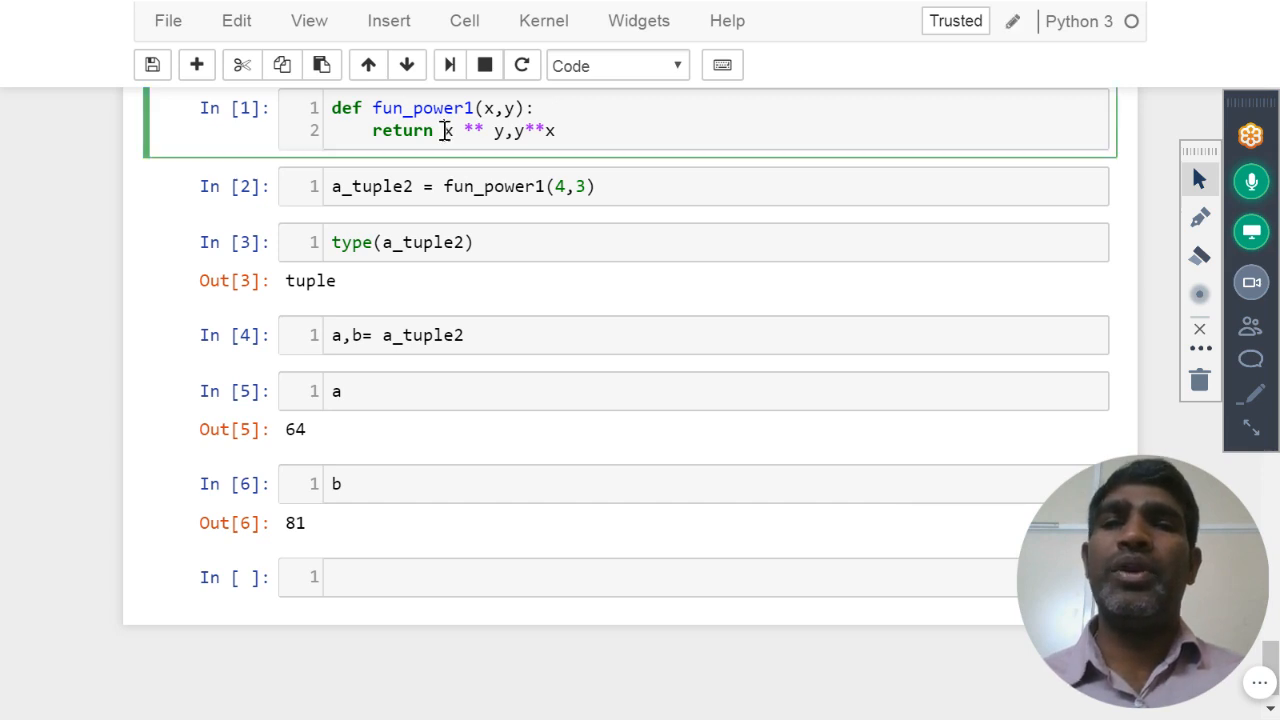
drag(440, 130, 562, 130)
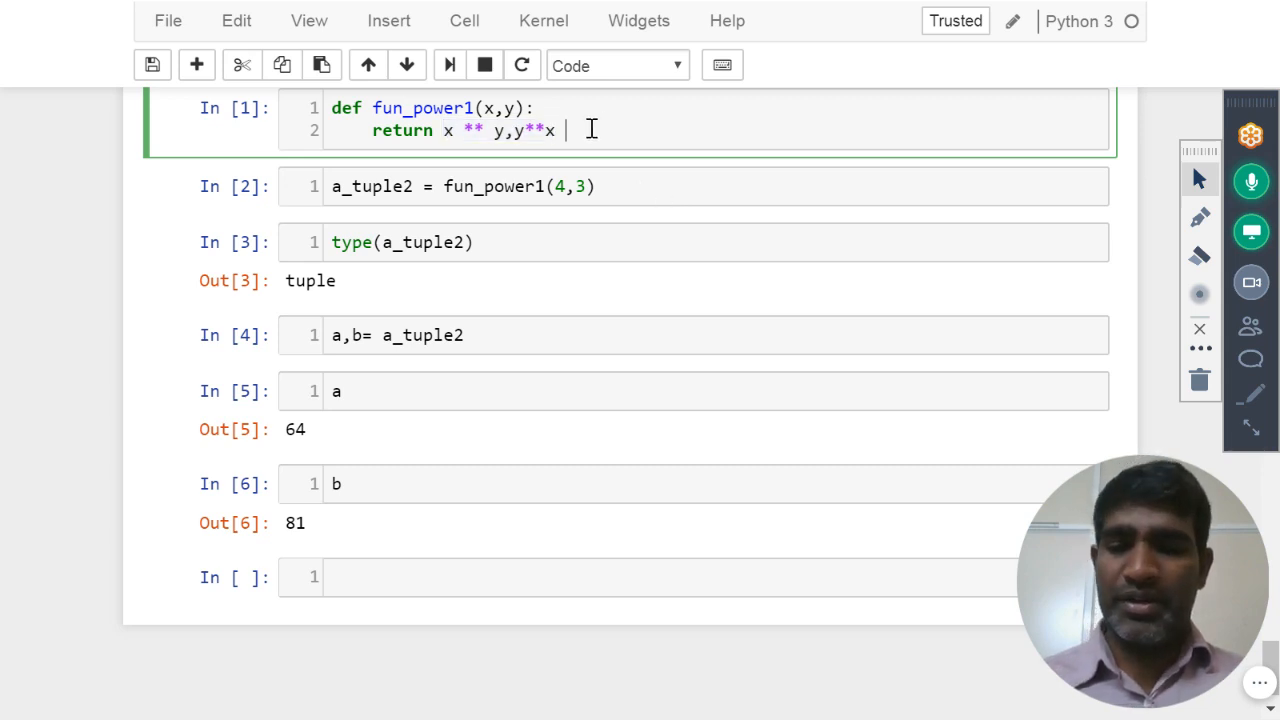
text(#)
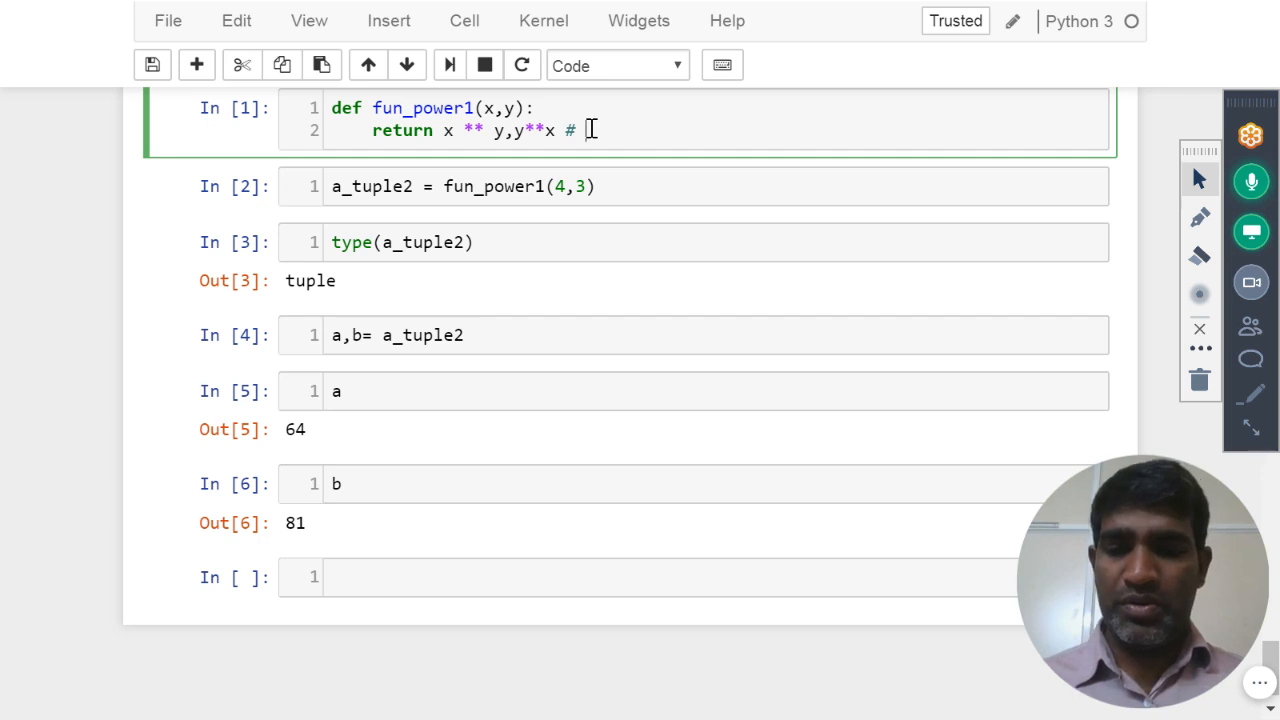
text(values)
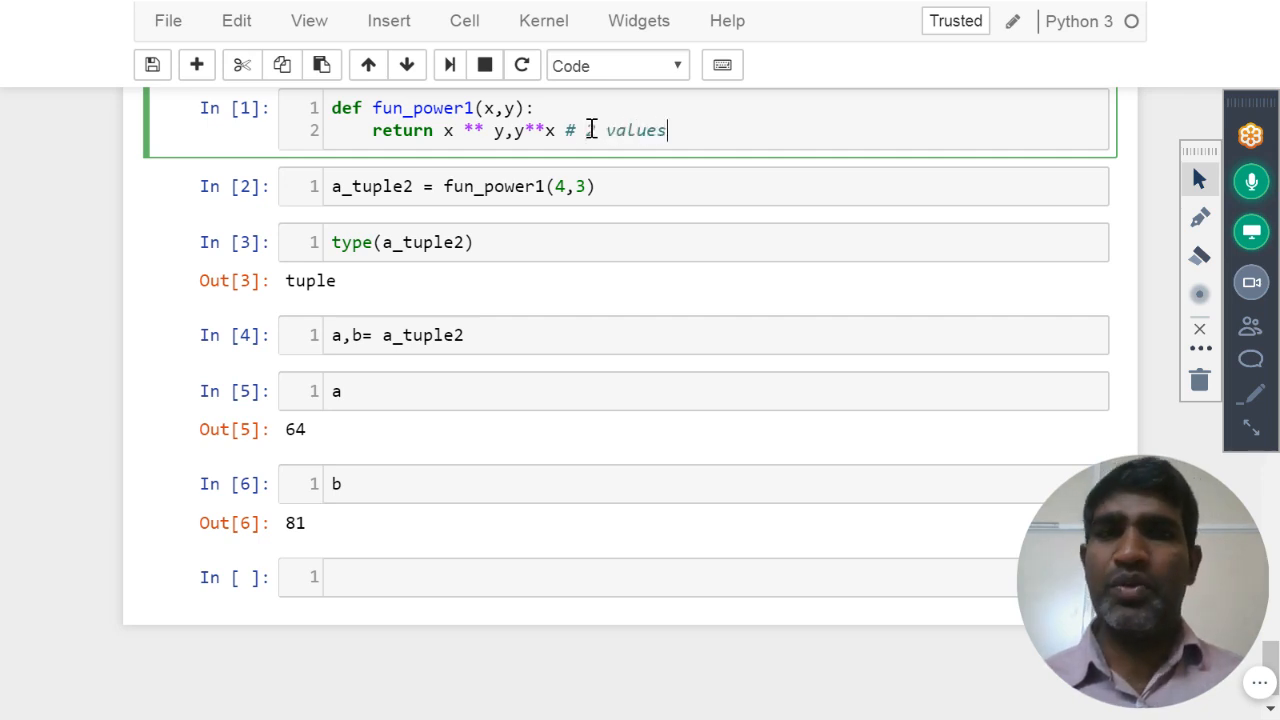
text(trying t)
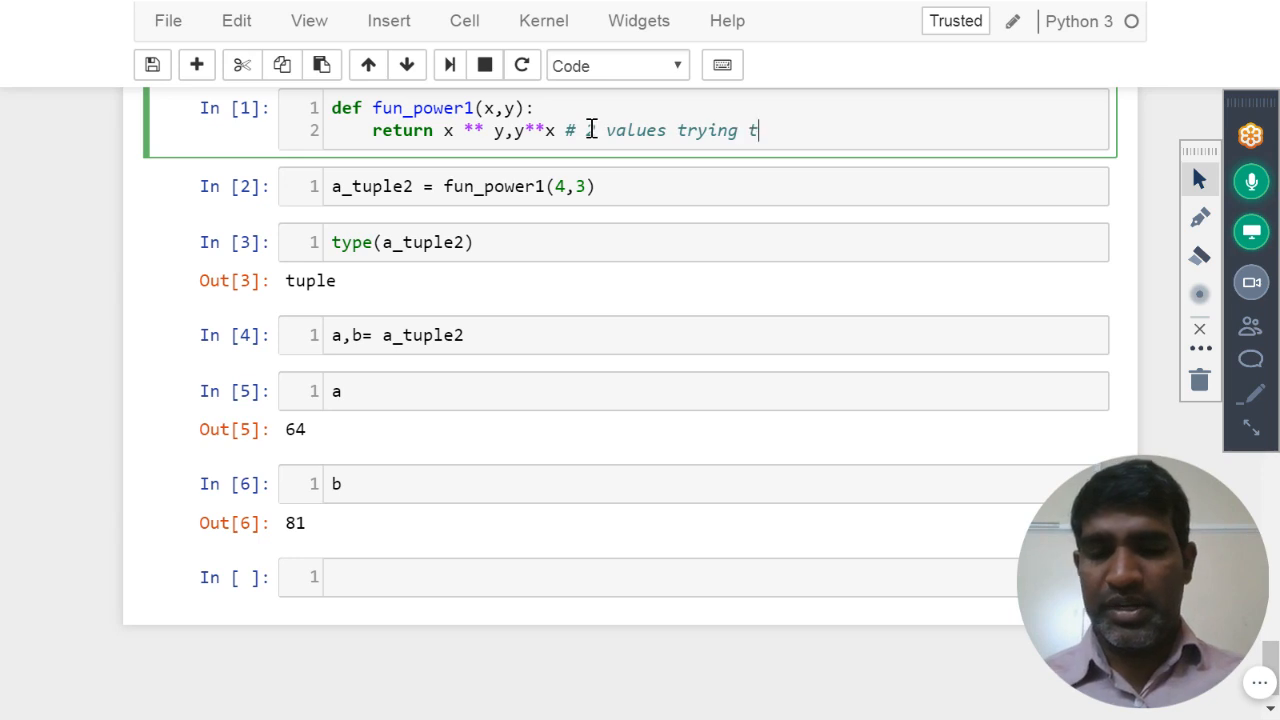
text(o return)
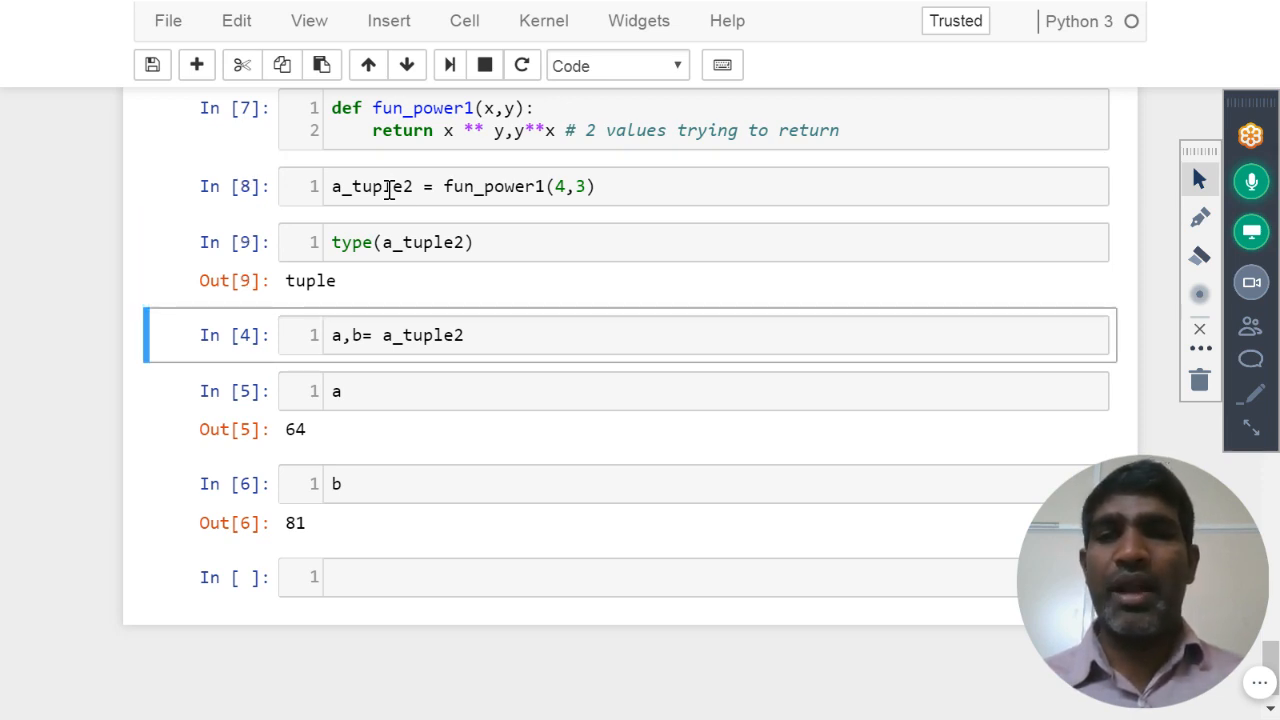
Add '# unpack' to the a,b line and run fun_power1(2,3), giving a=8 and b=9
click(480, 336)
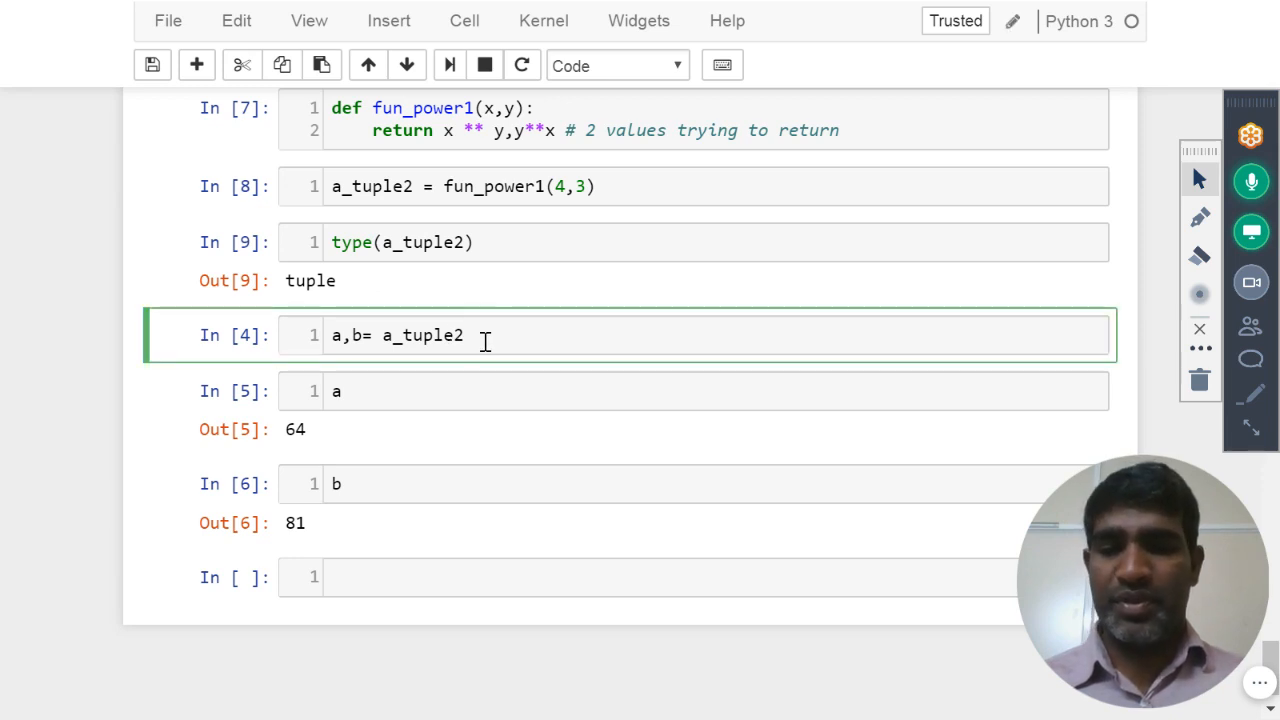
text(# unpack)
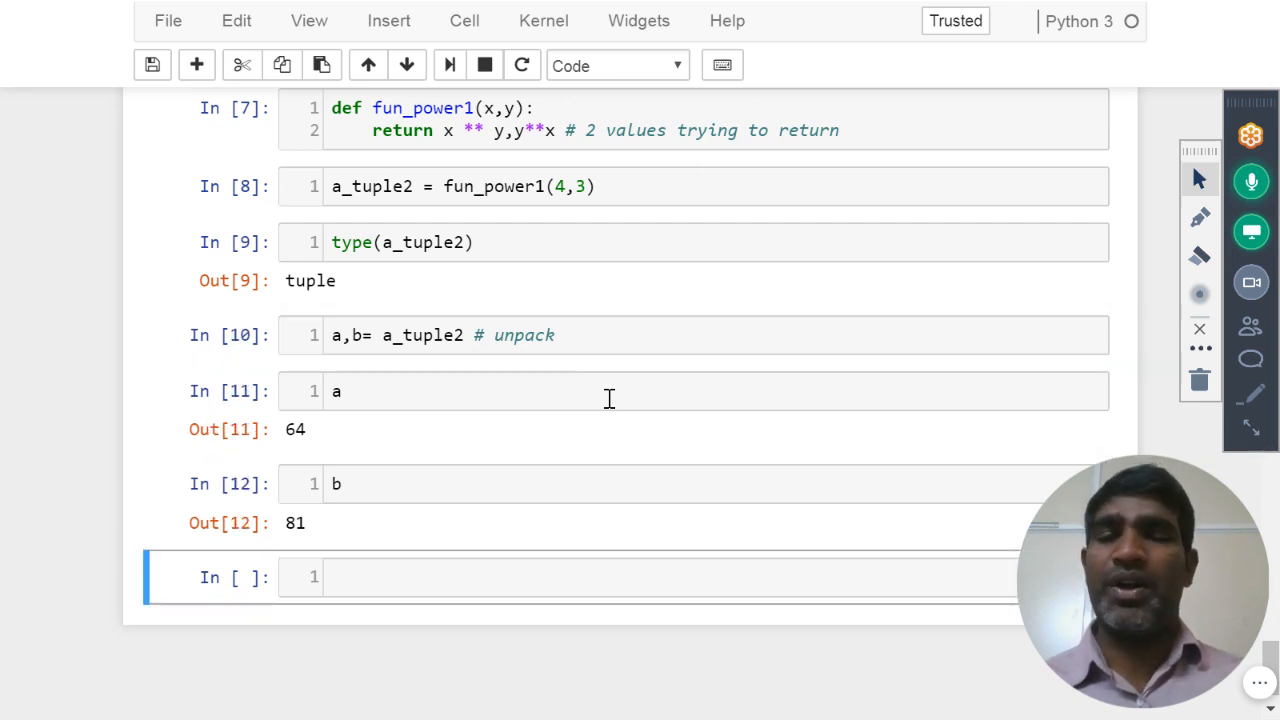
click(568, 188)
text(2)
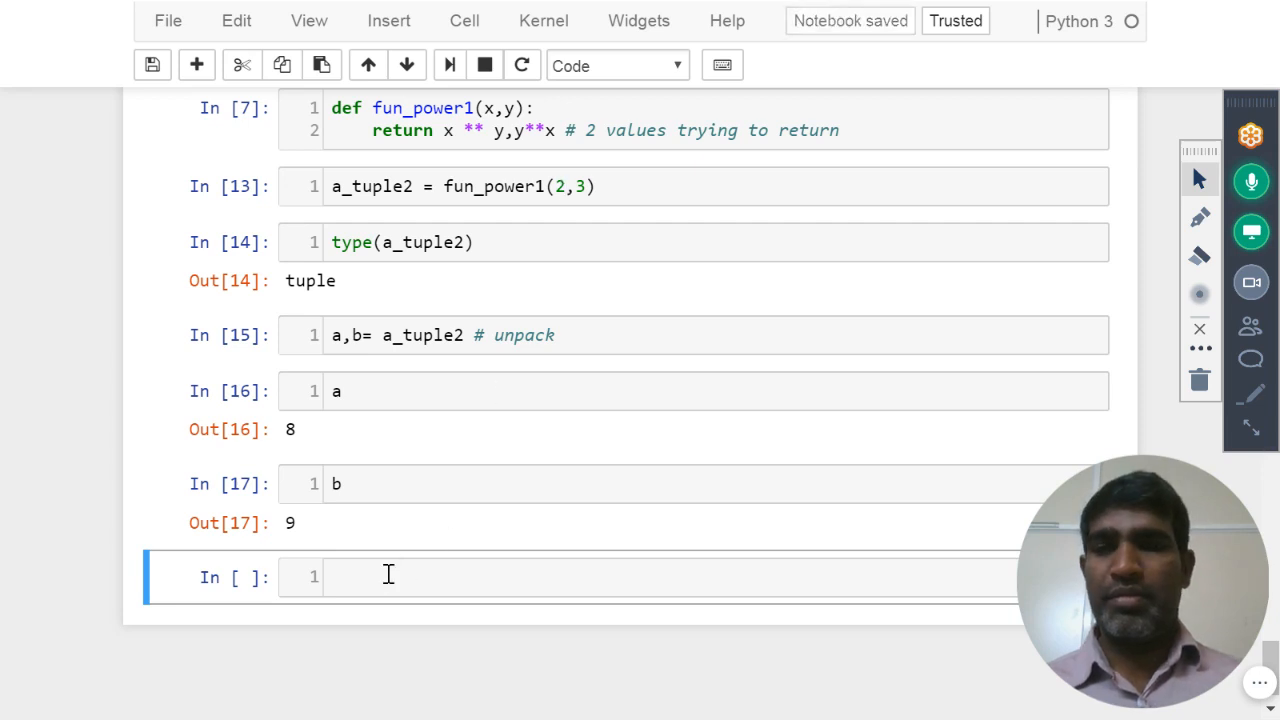
Evaluate a_tuple2 in a new cell to show the tuple (8, 9)
text(a_)
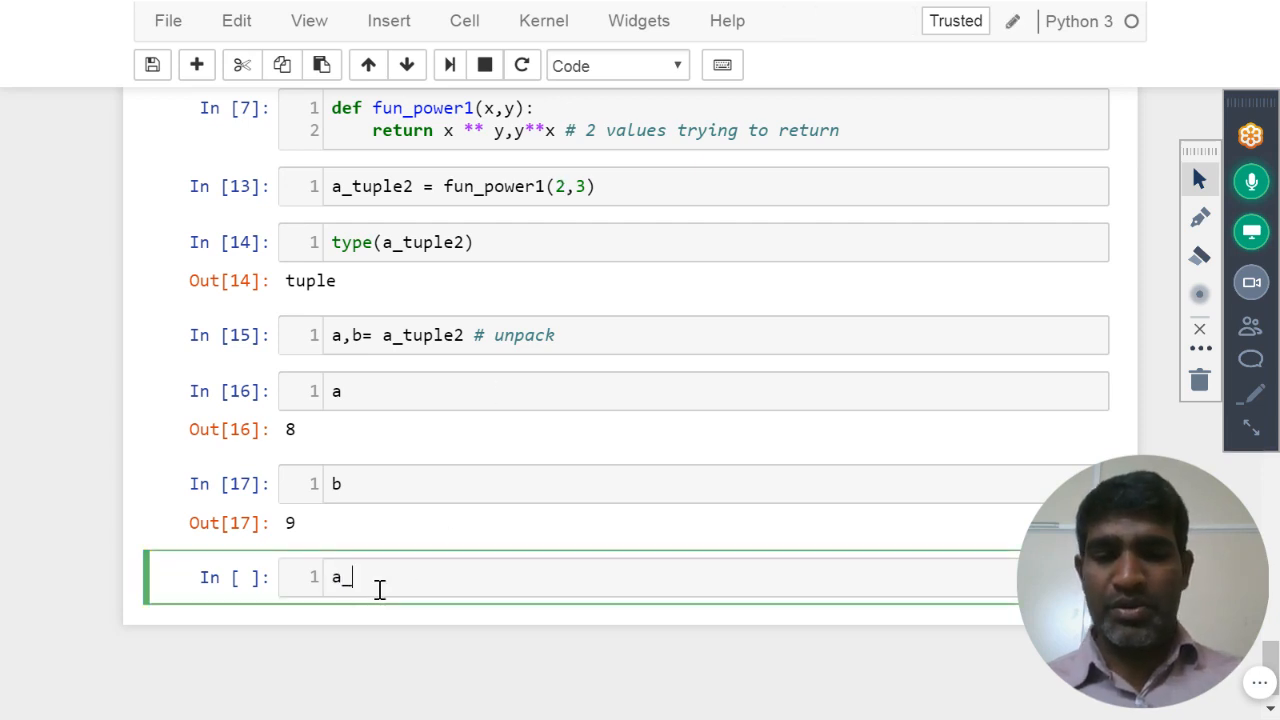
text(tuple2)
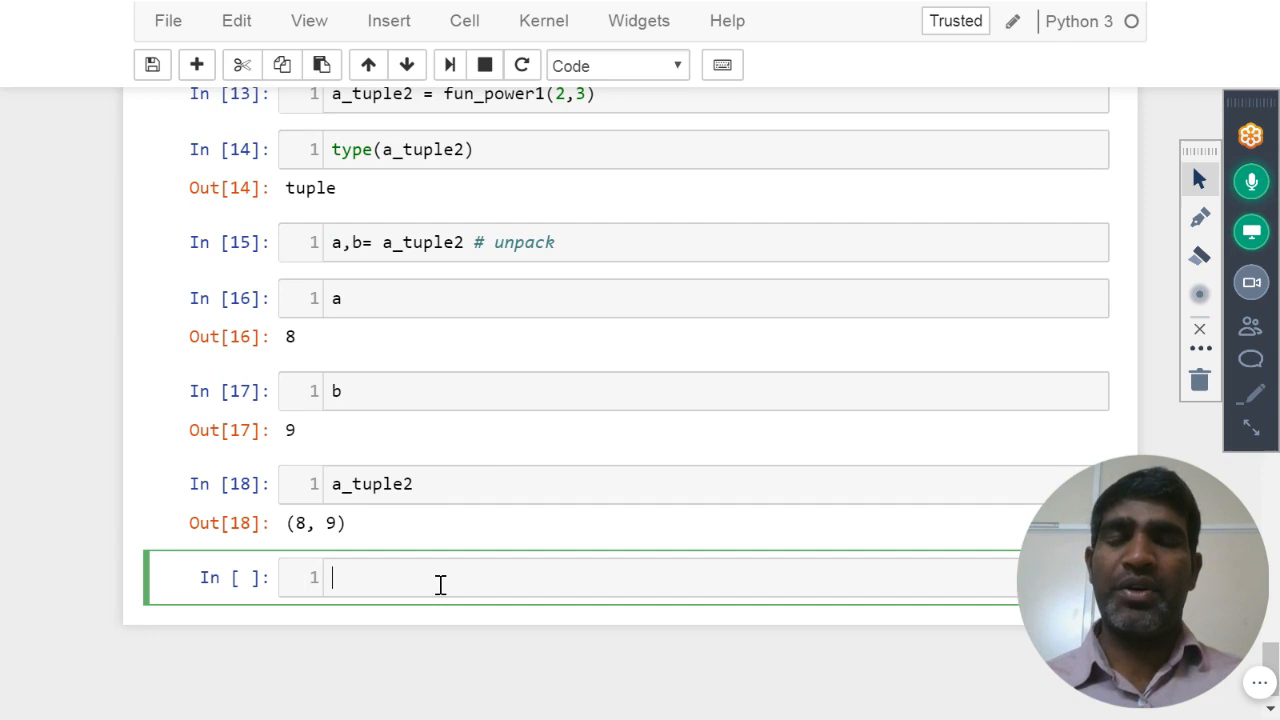
mouse_move(348, 620)
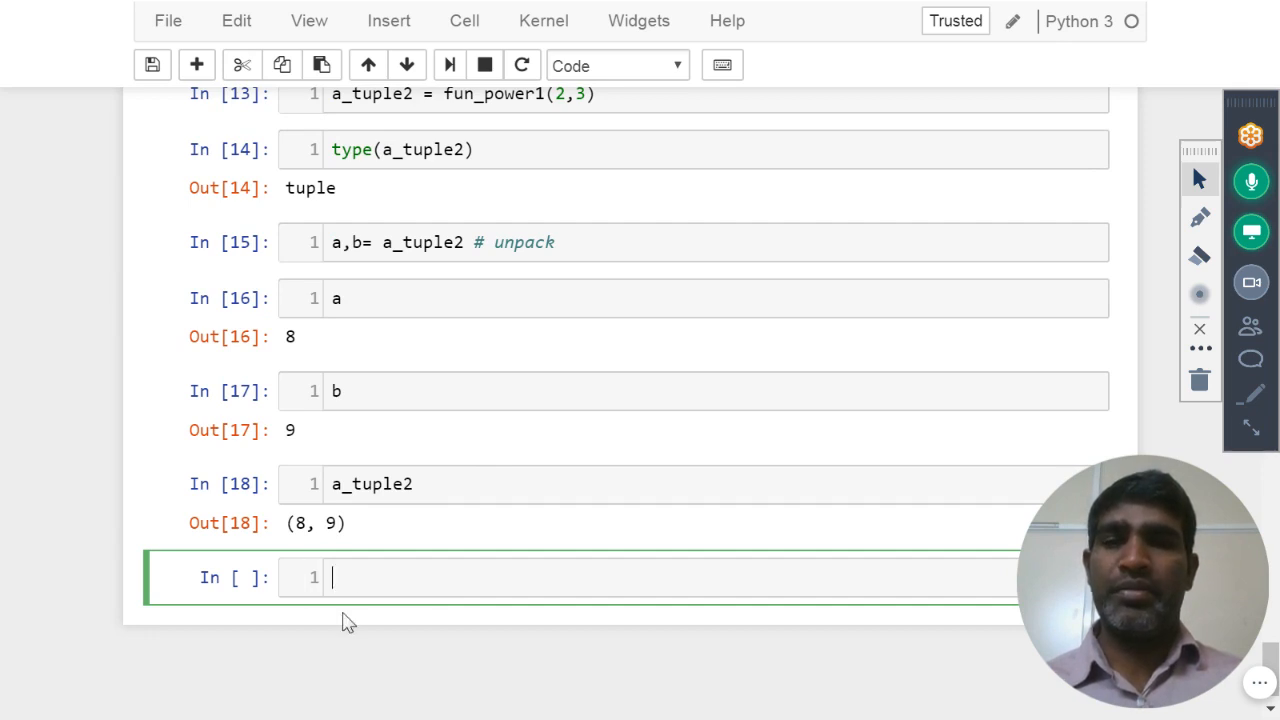
mouse_move(444, 540)
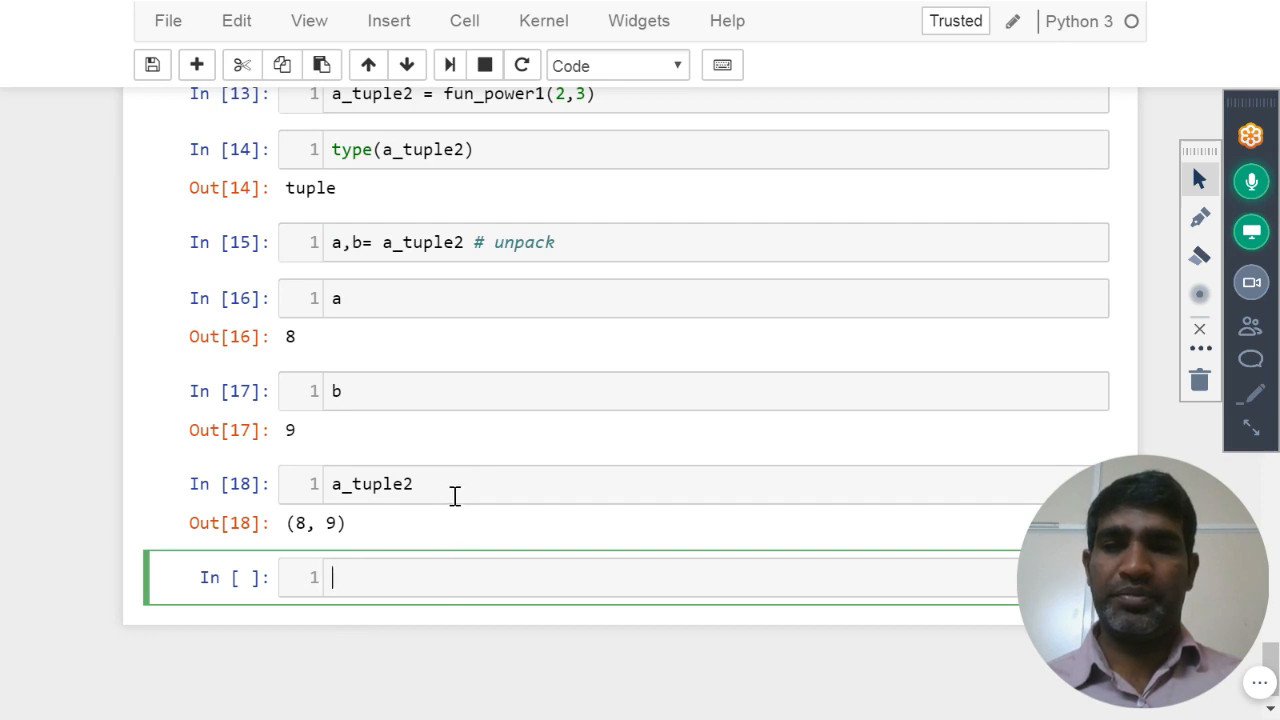
Move the a_tuple2 cell up so it sits right after the fun_power1(2,3) call cell
click(368, 64)
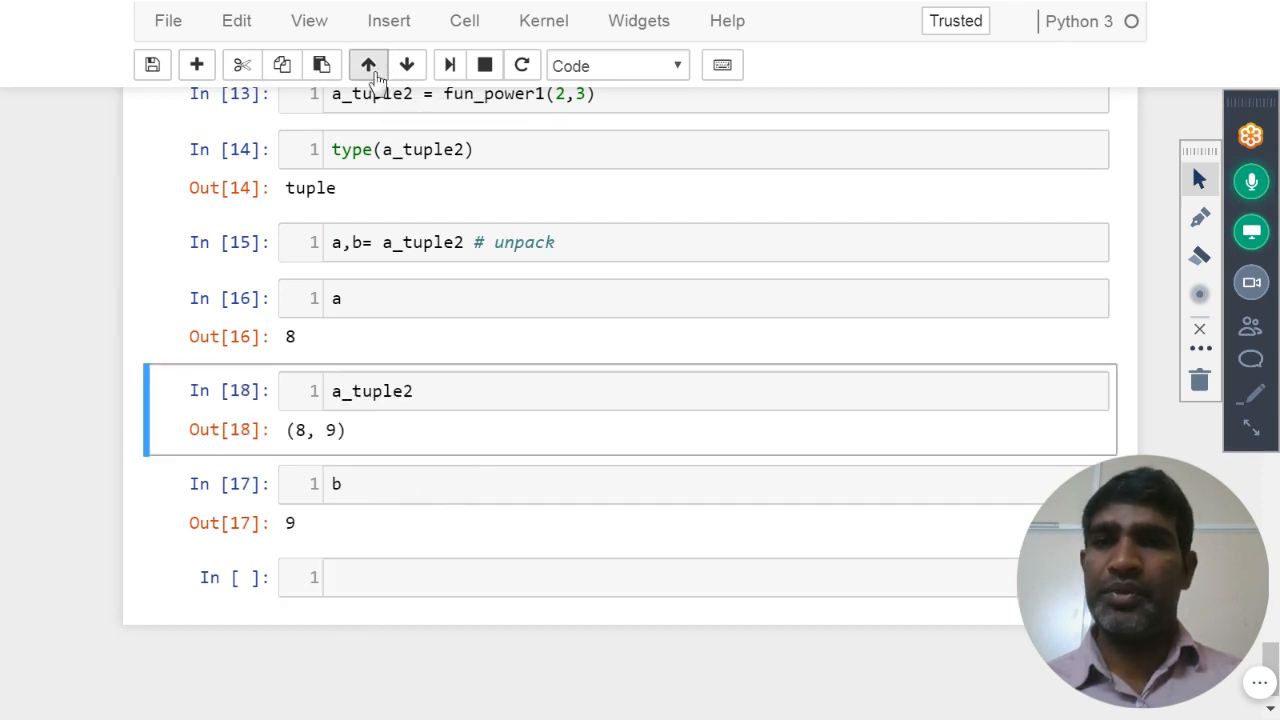
click(368, 64)
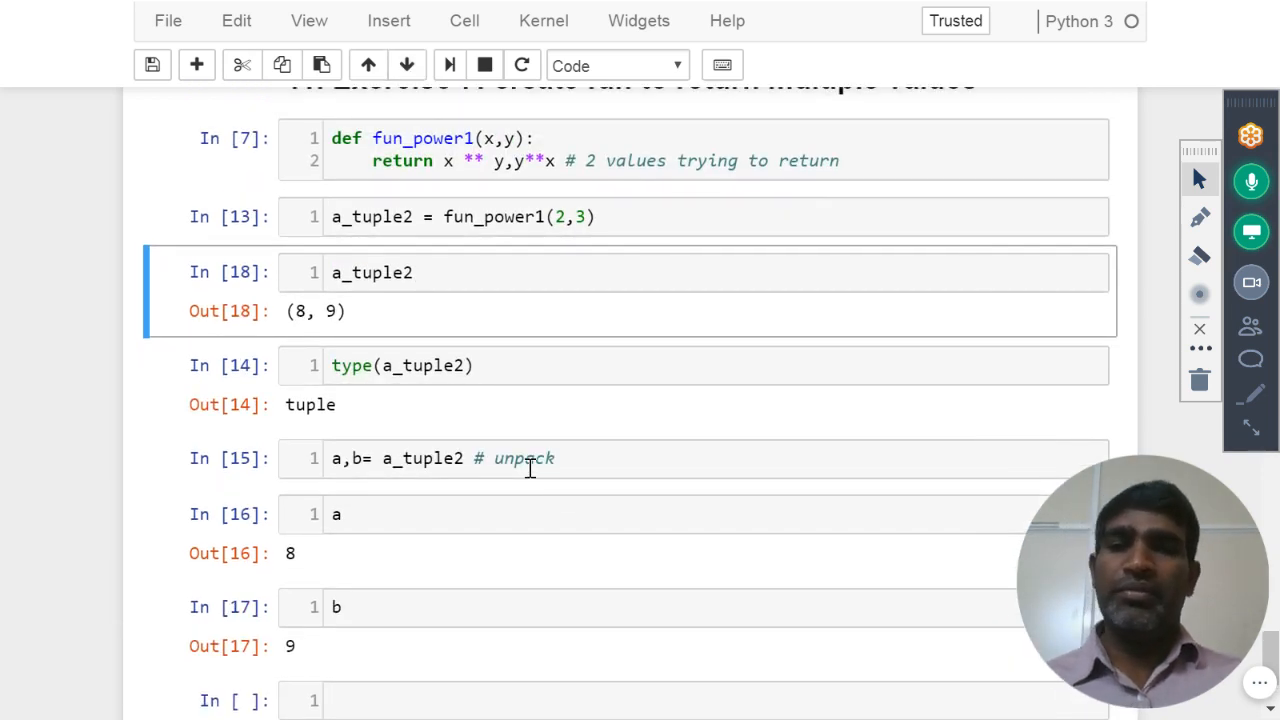
mouse_move(700, 568)
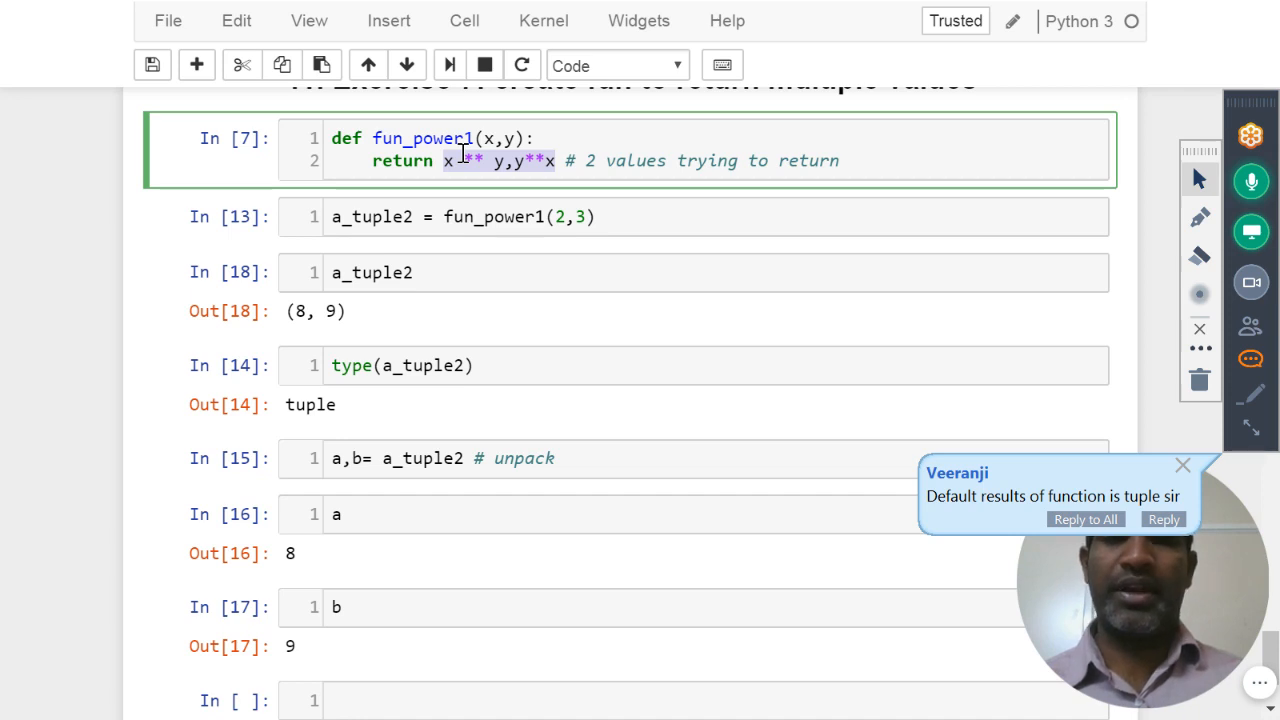
click(1180, 464)
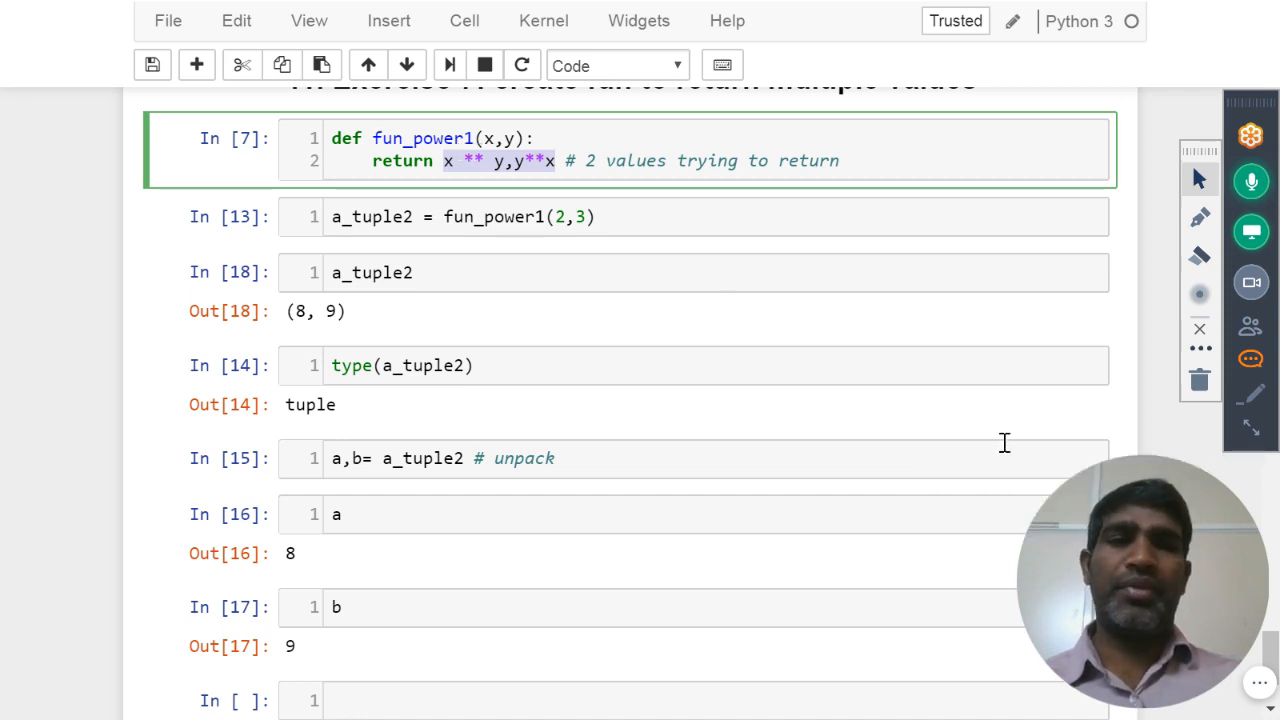